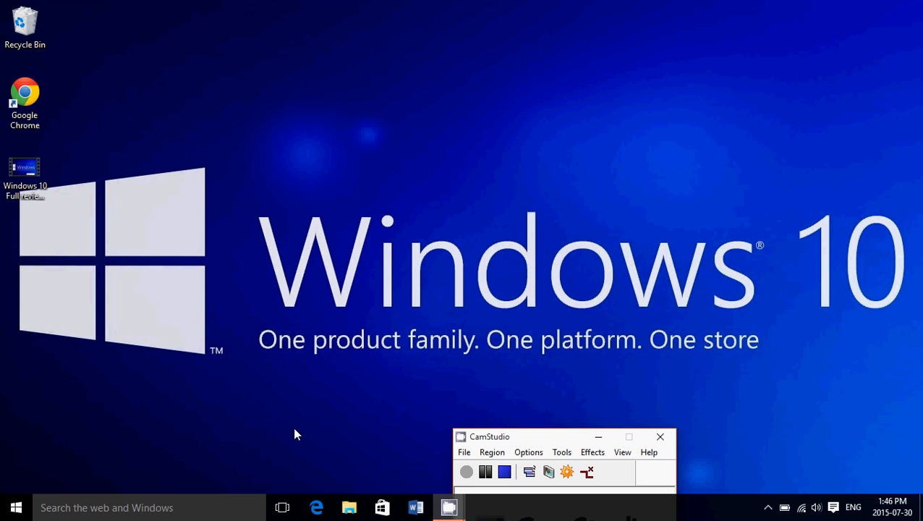
mouse_move(93, 477)
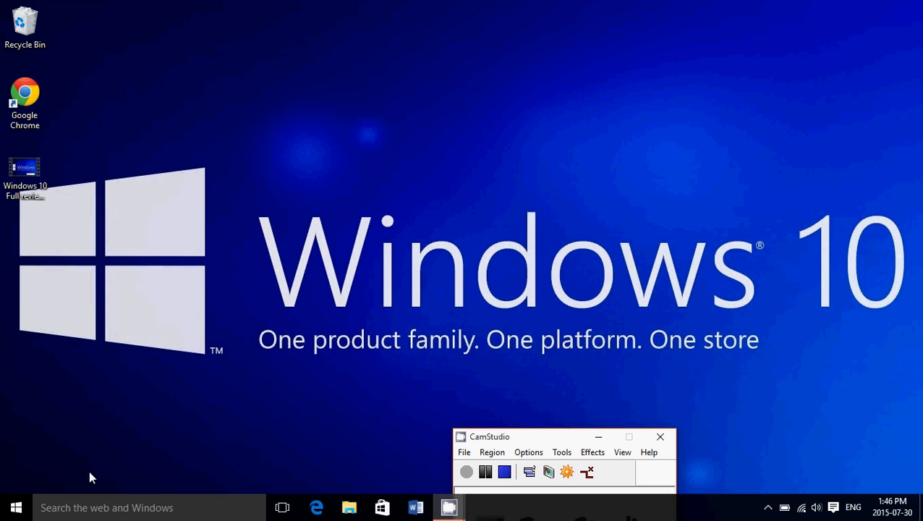
Show the Start menu with most-used apps and live tiles over the desktop
left_click(16, 506)
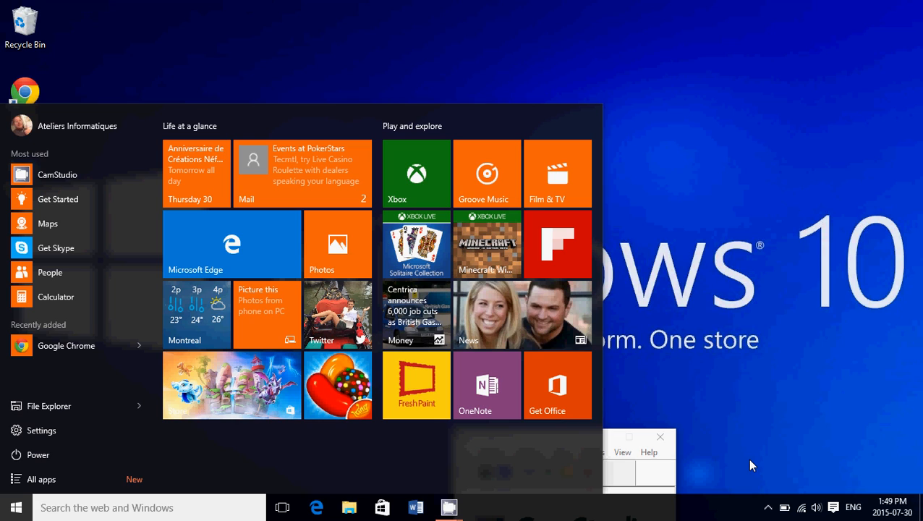
left_click(145, 506)
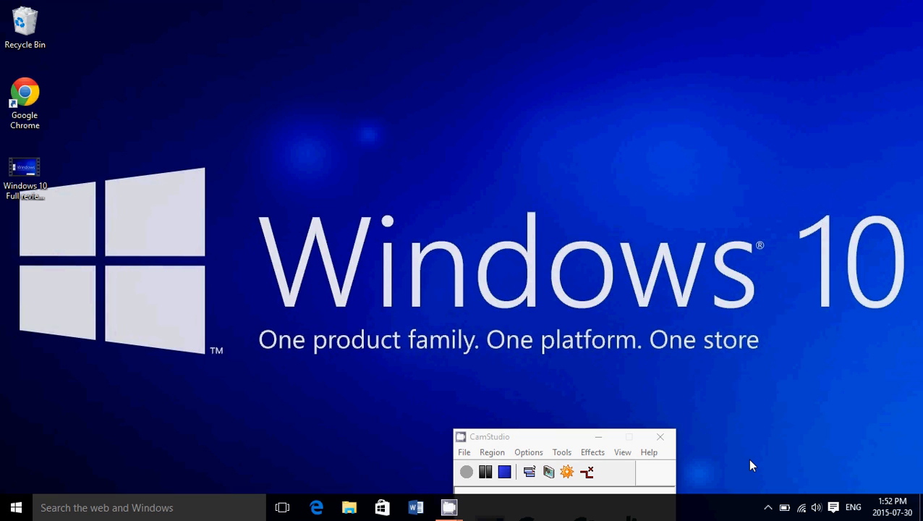
mouse_move(533, 400)
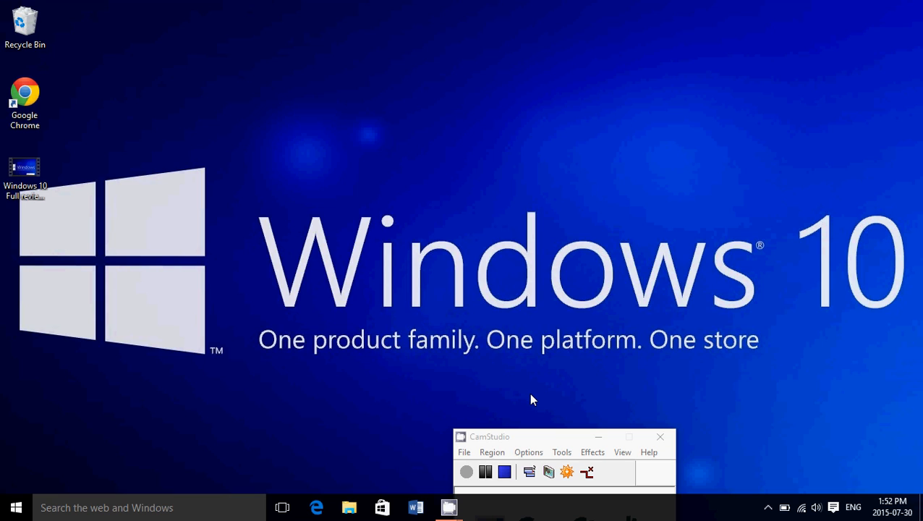
mouse_move(509, 431)
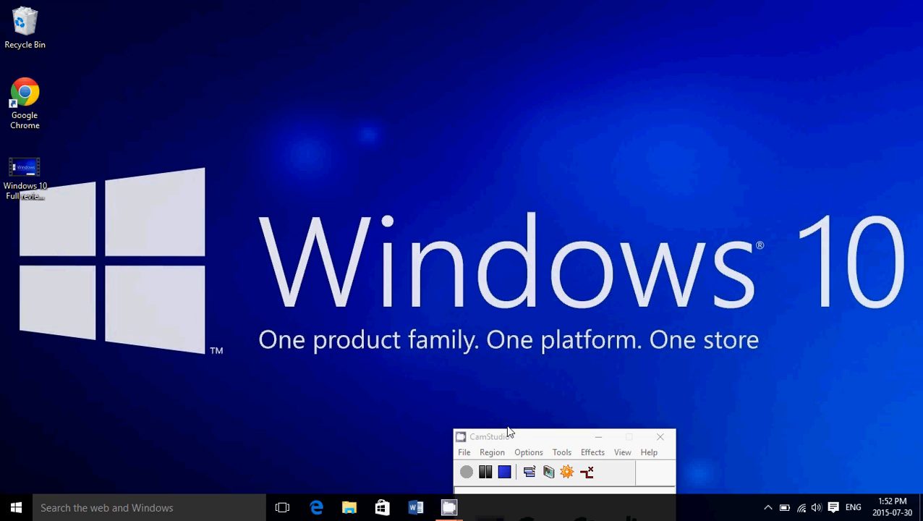
mouse_move(508, 440)
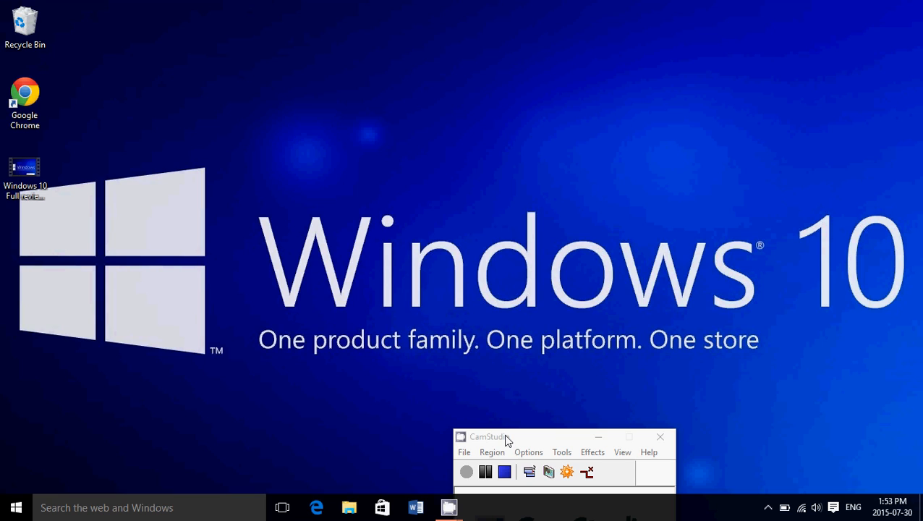
mouse_move(505, 472)
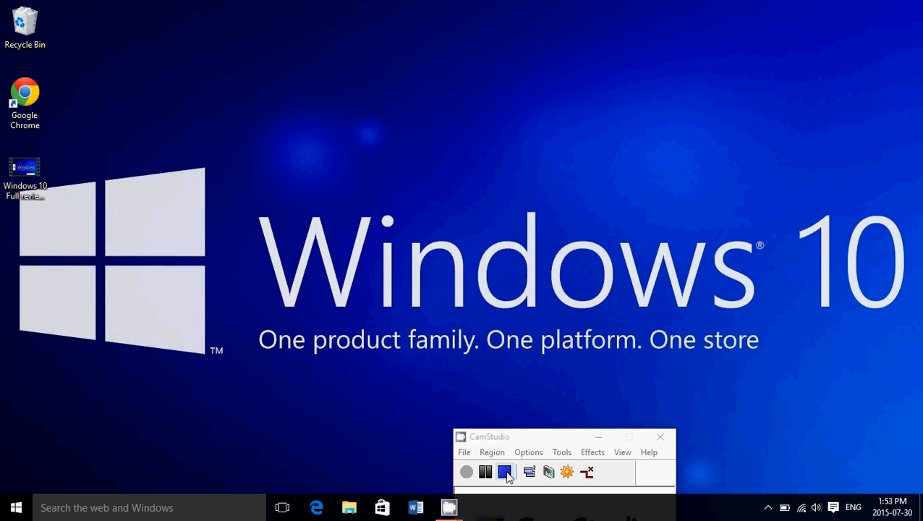